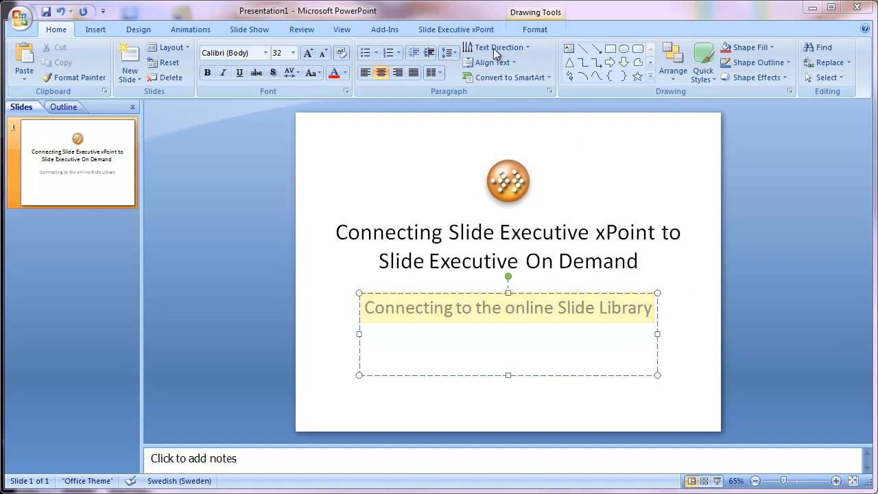
Show the Slide Executive xPoint ribbon with its greyed-out Professional / On Demand group
{"action": "left_click", "coordinate": [456, 29]}
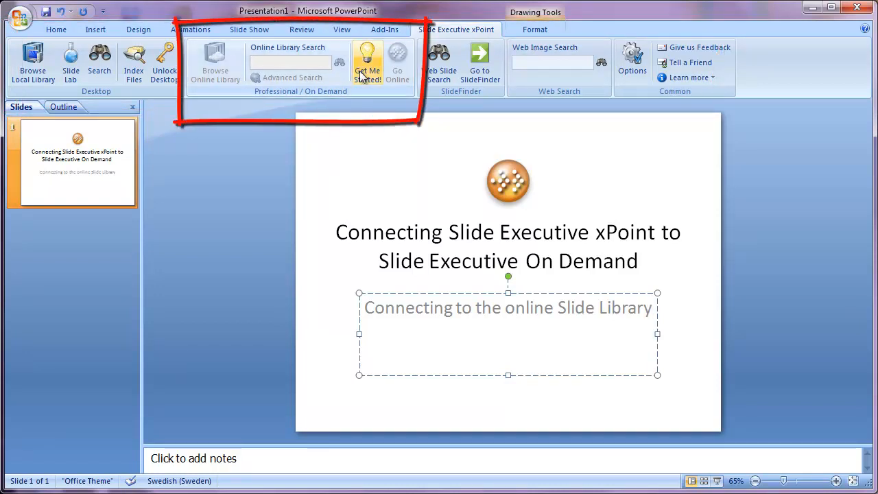
{"action": "mouse_move", "coordinate": [364, 95]}
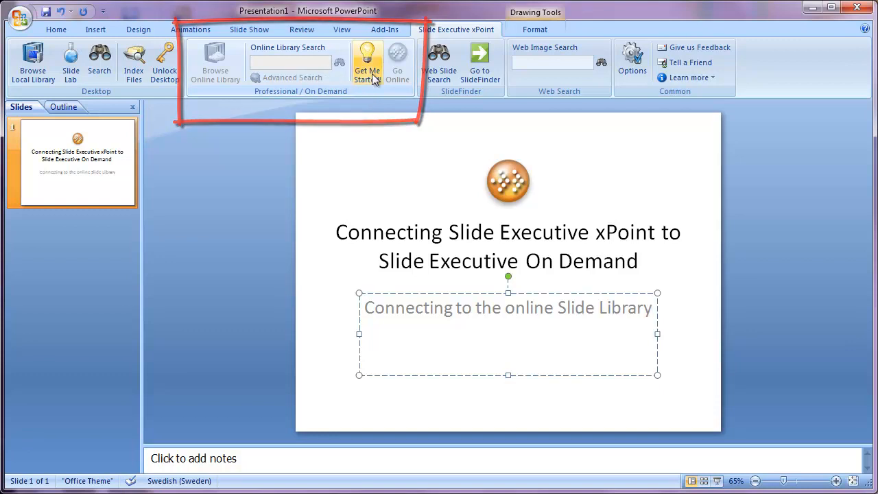
{"action": "mouse_move", "coordinate": [362, 94]}
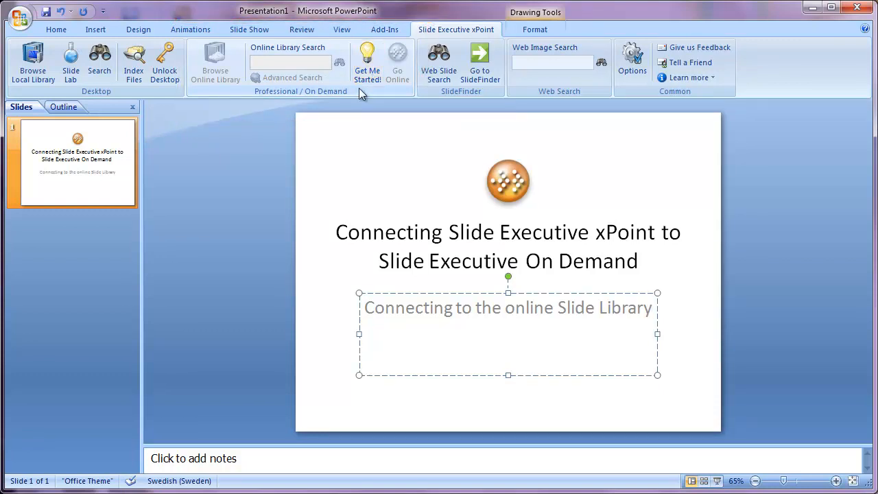
{"action": "mouse_move", "coordinate": [368, 62]}
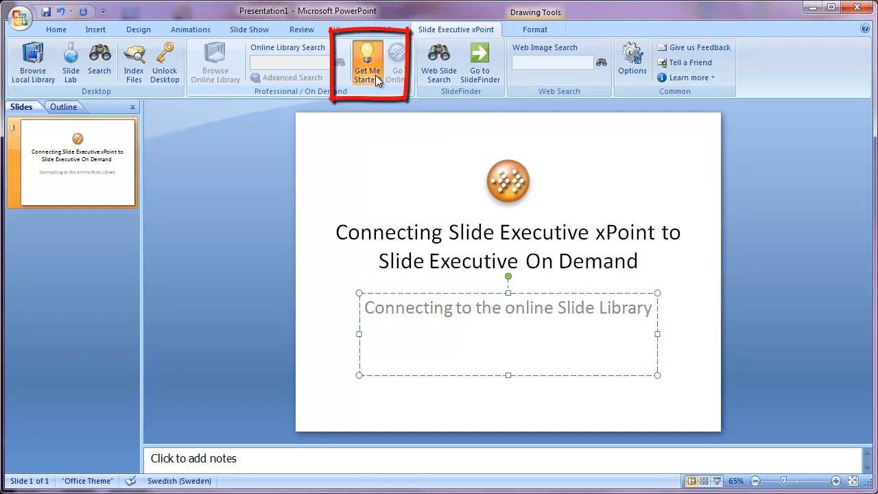
Run Get Me Started!, choose the hosted Slide Executive On Demand server and continue to sign-in
{"action": "left_click", "coordinate": [368, 62]}
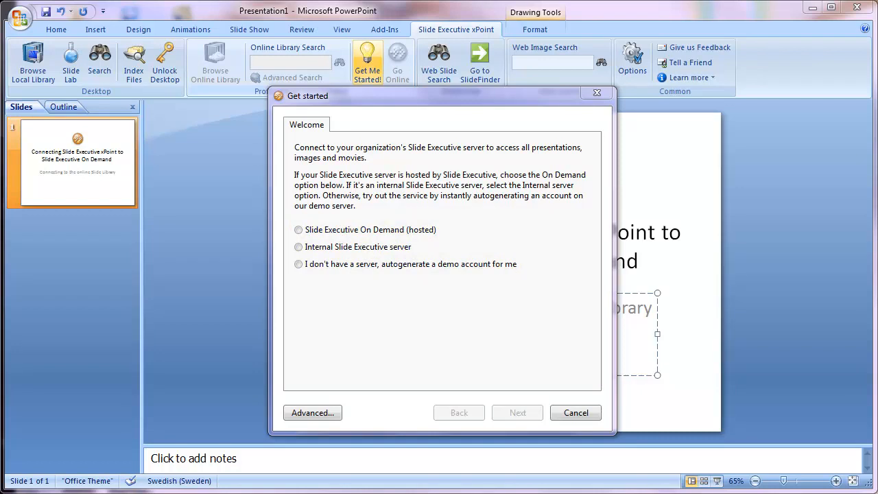
{"action": "mouse_move", "coordinate": [459, 287]}
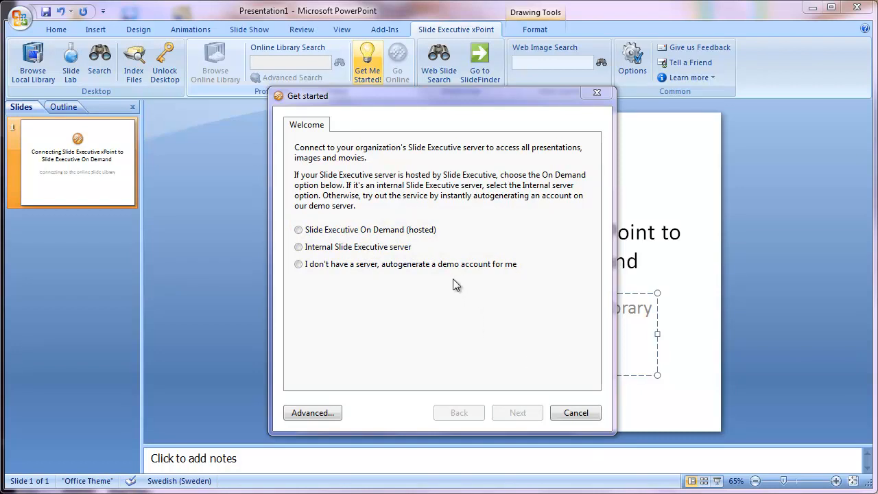
{"action": "left_click", "coordinate": [299, 229]}
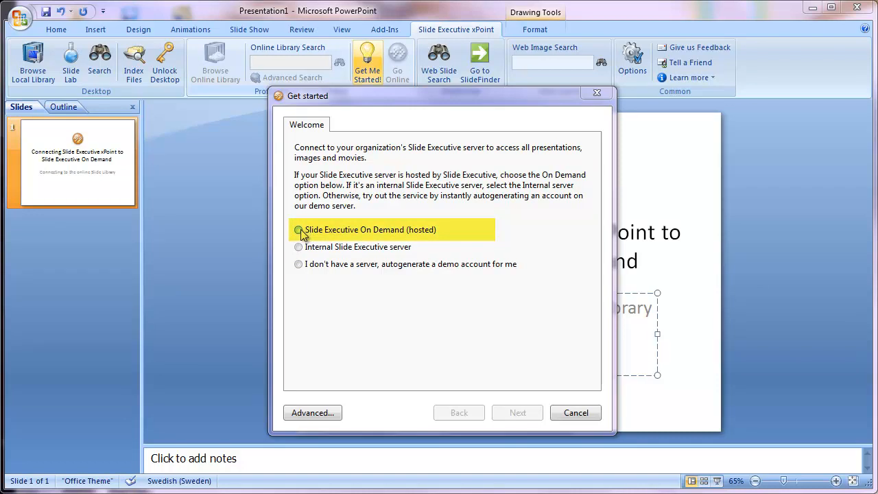
{"action": "left_click", "coordinate": [299, 230]}
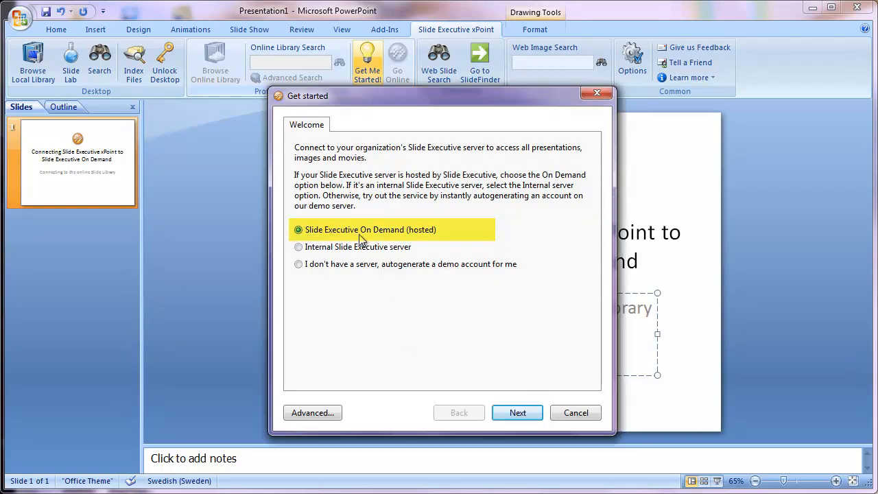
{"action": "left_click", "coordinate": [518, 412]}
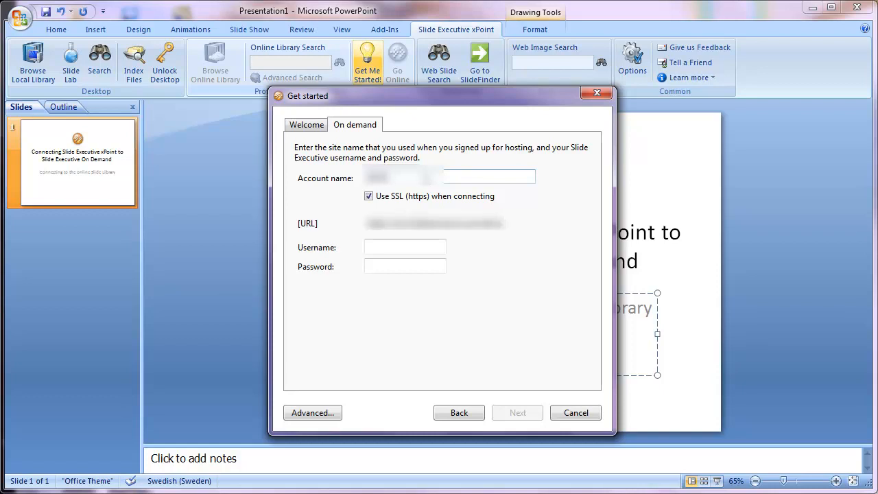
{"action": "mouse_move", "coordinate": [491, 230]}
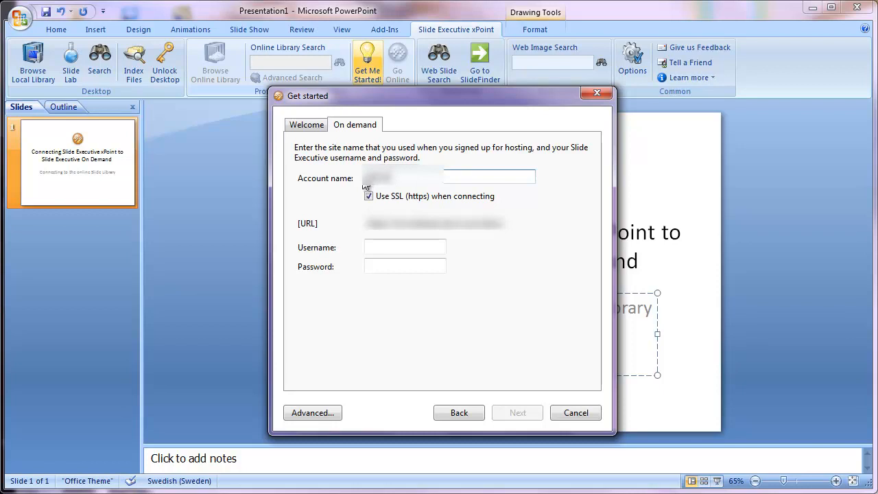
{"action": "mouse_move", "coordinate": [393, 194]}
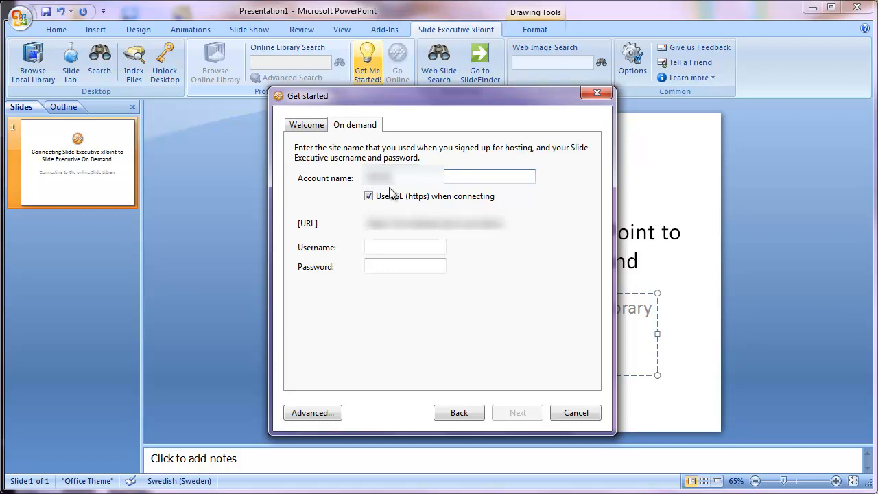
Enter the account name, username and password with SSL kept on, and connect to the server
{"action": "left_click", "coordinate": [405, 247]}
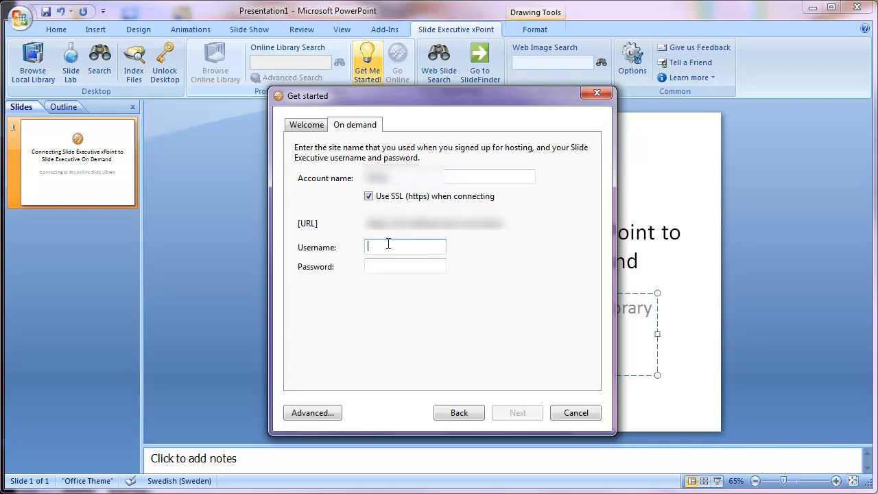
{"action": "mouse_move", "coordinate": [433, 286]}
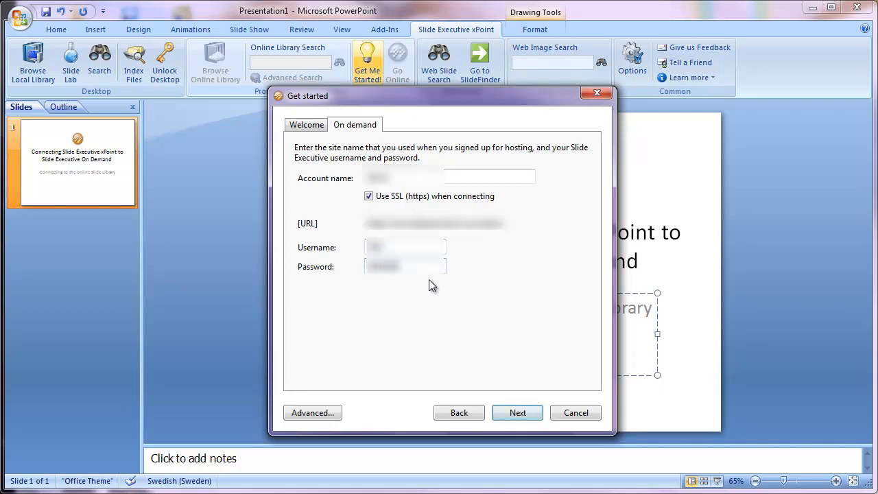
{"action": "mouse_move", "coordinate": [507, 391]}
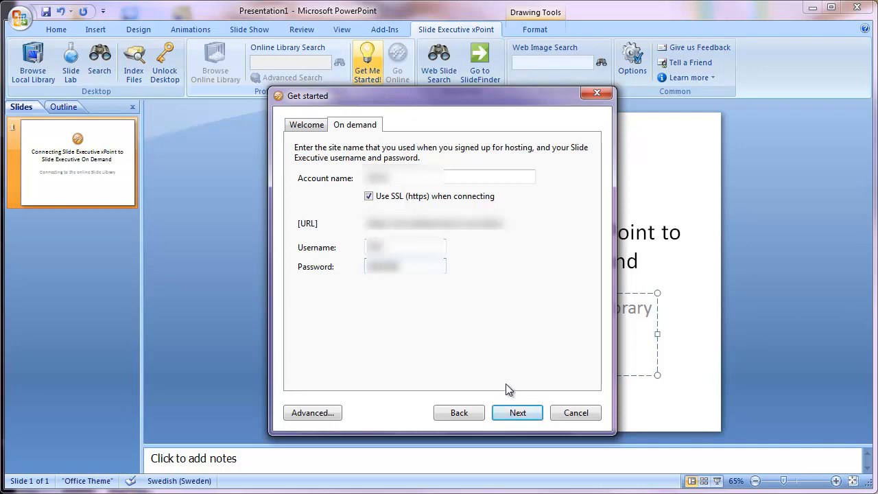
{"action": "left_click", "coordinate": [517, 411]}
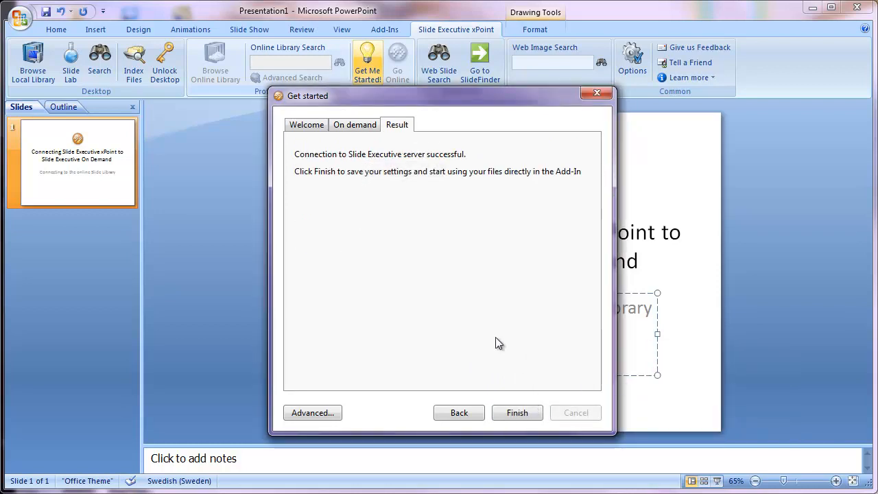
Finish the wizard so the Online Library Search box becomes usable
{"action": "left_click", "coordinate": [518, 412]}
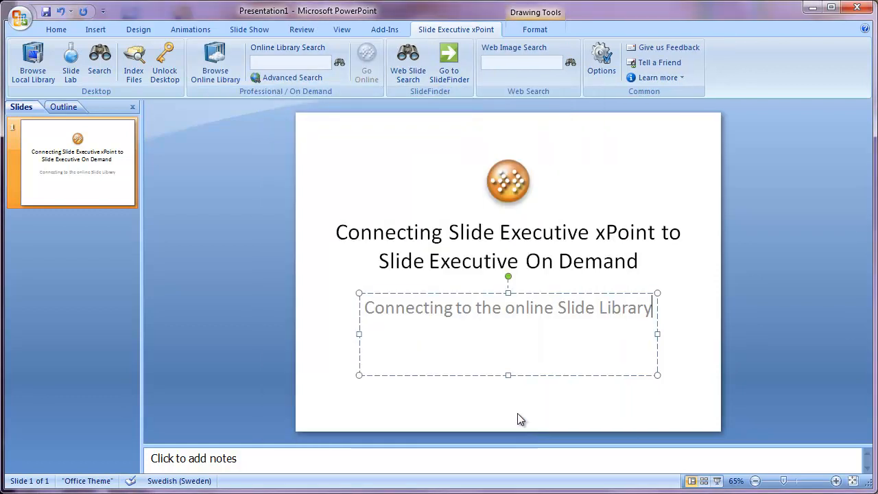
{"action": "mouse_move", "coordinate": [240, 157]}
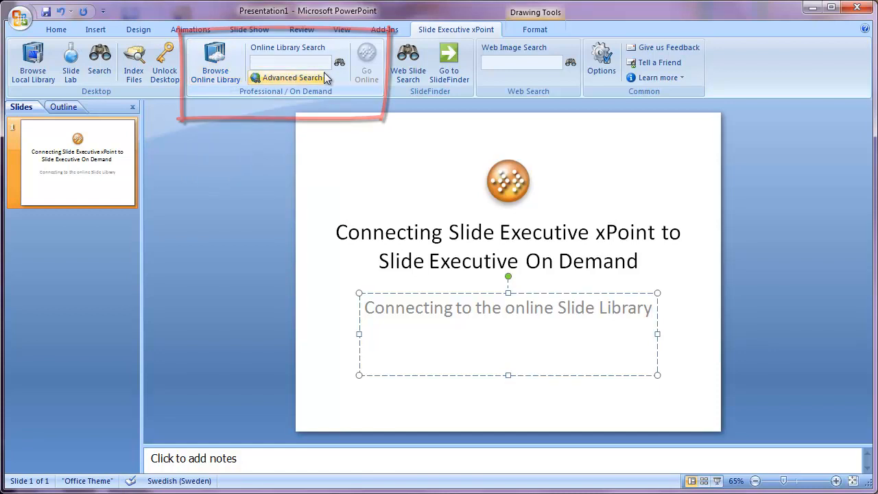
{"action": "left_click", "coordinate": [289, 63]}
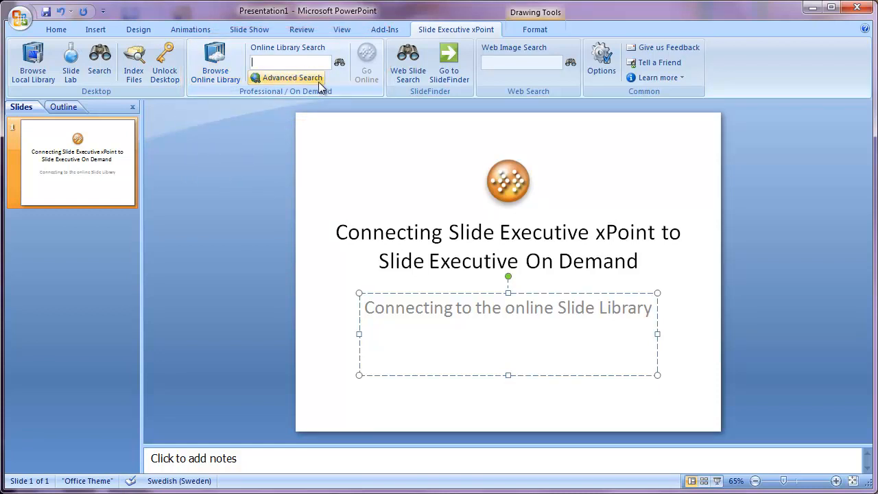
{"action": "mouse_move", "coordinate": [289, 77]}
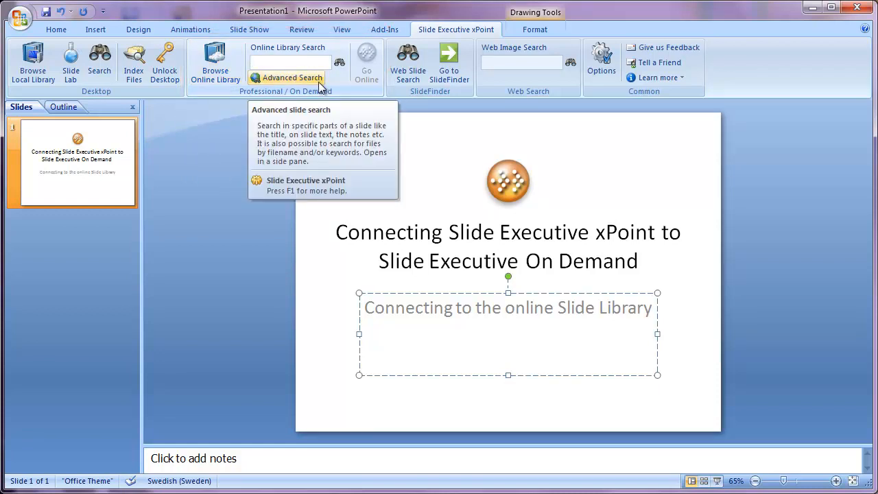
Search the online library for 'education' and bring up the Browse Online Library pane
{"action": "type", "text": "education"}
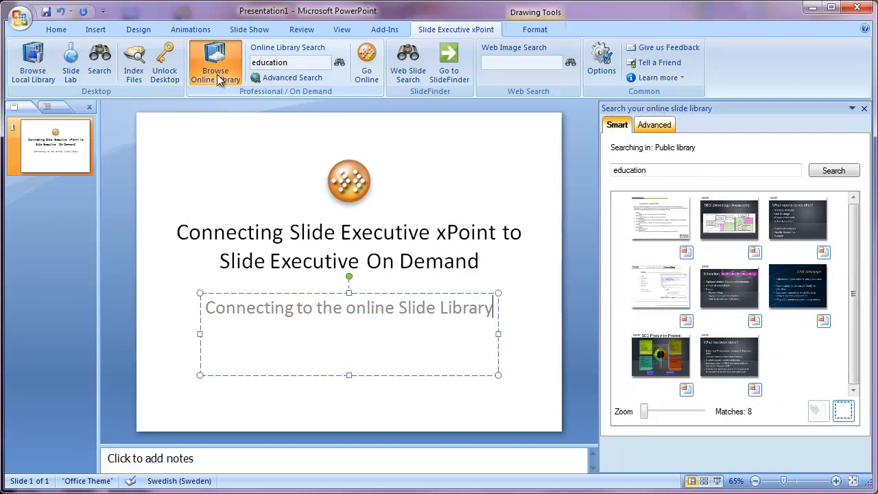
{"action": "left_click", "coordinate": [215, 61]}
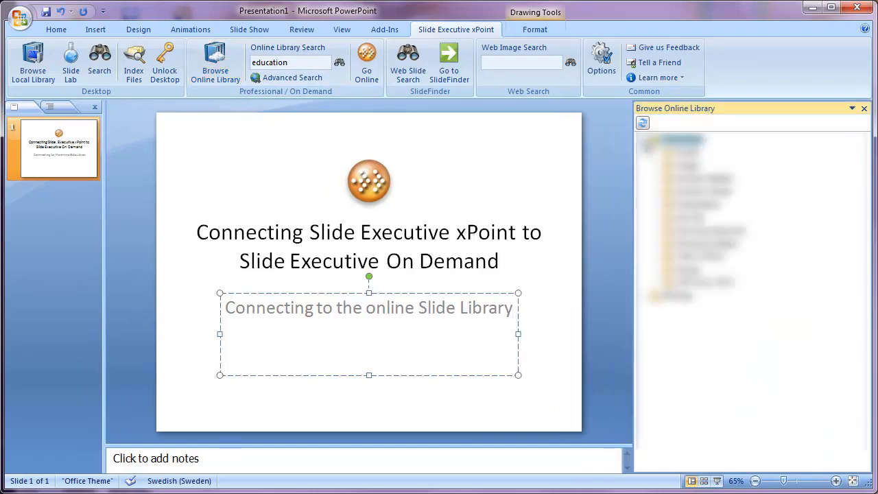